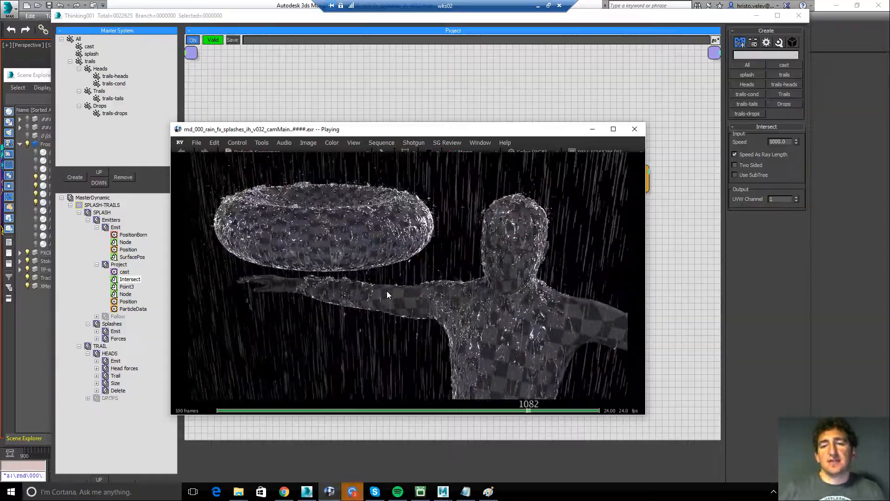
- Pause and resume the rain render playback in RV over the Paint drop-impact sketch
click(334, 410)
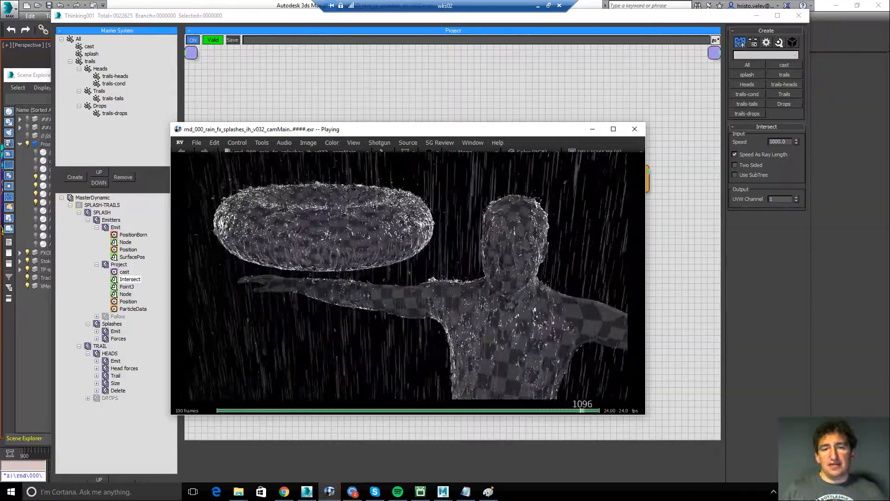
click(383, 410)
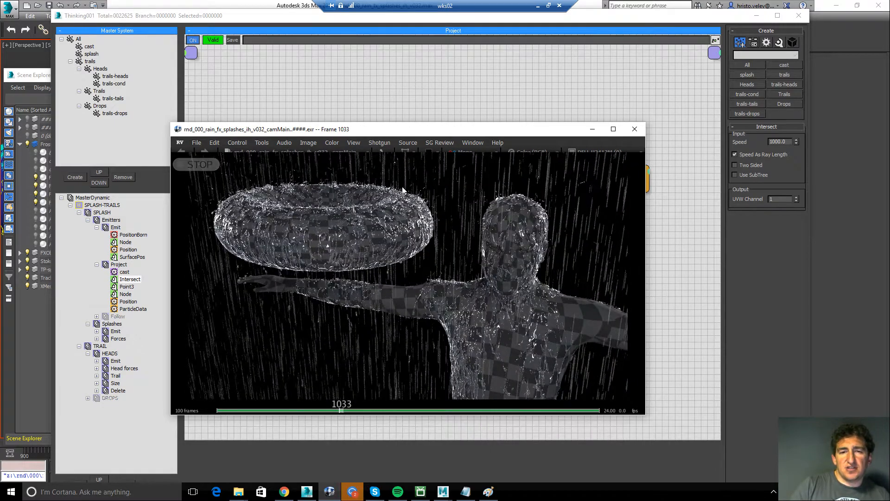
click(196, 164)
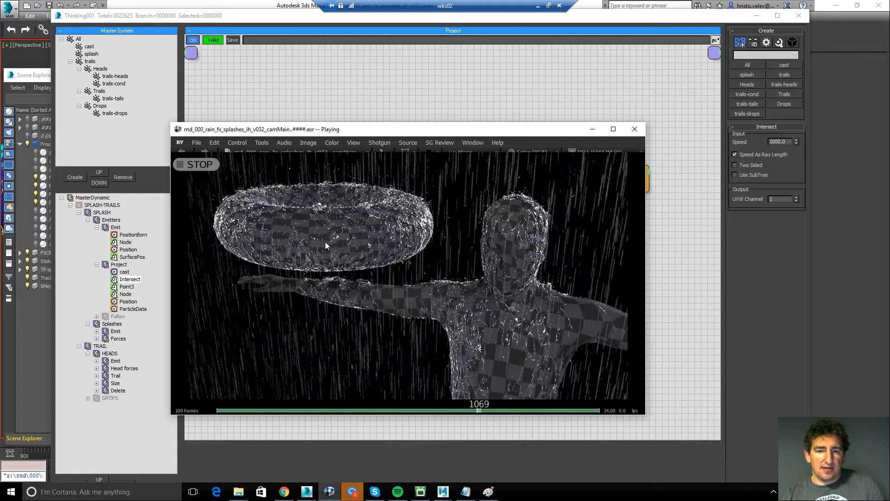
click(634, 129)
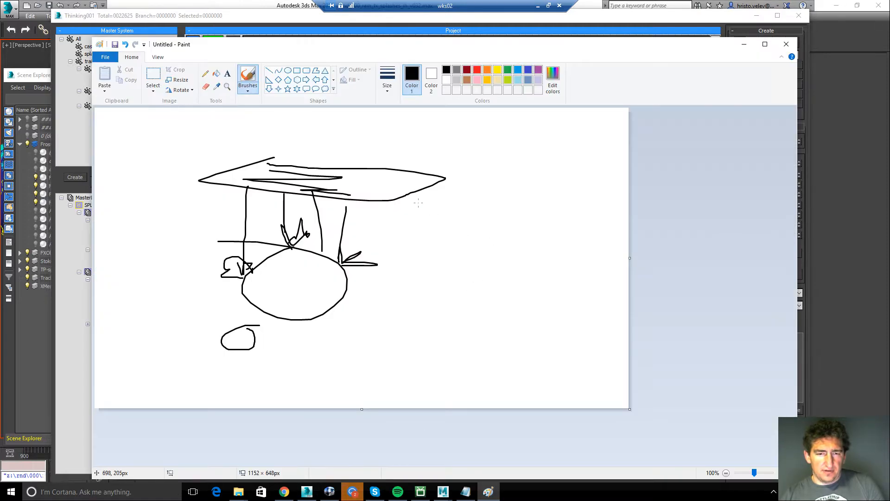
mouse_move(278, 161)
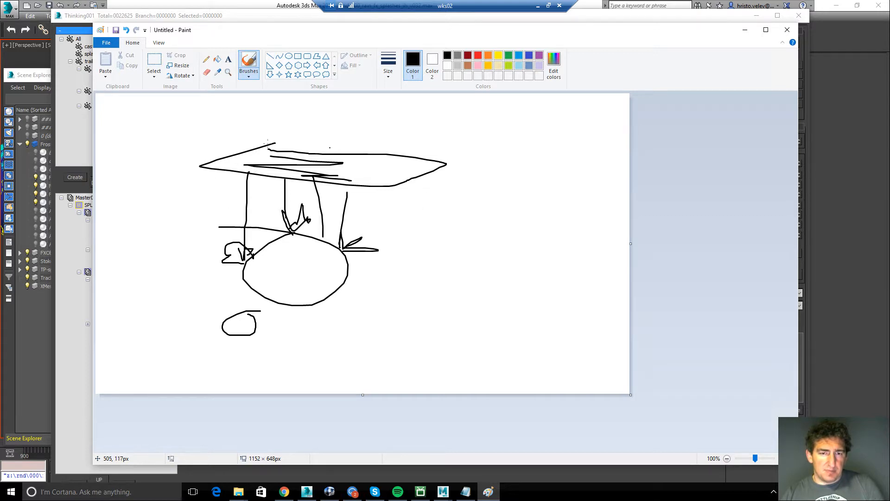
mouse_move(292, 235)
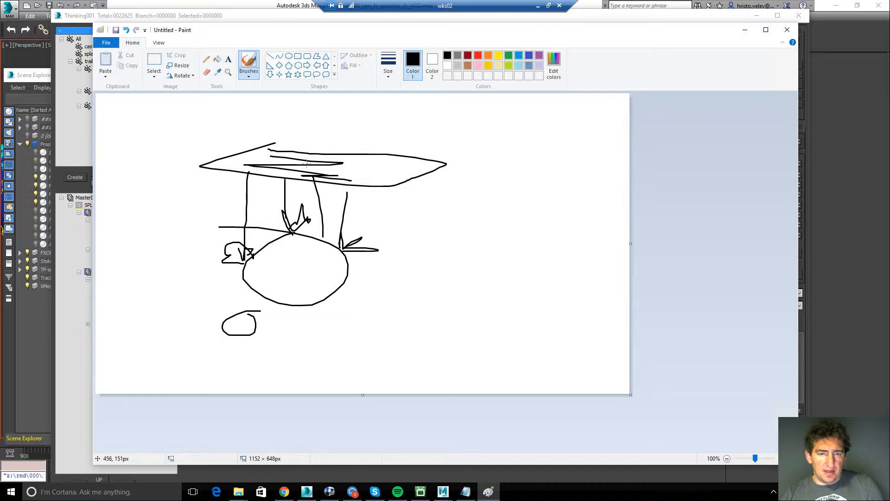
mouse_move(308, 239)
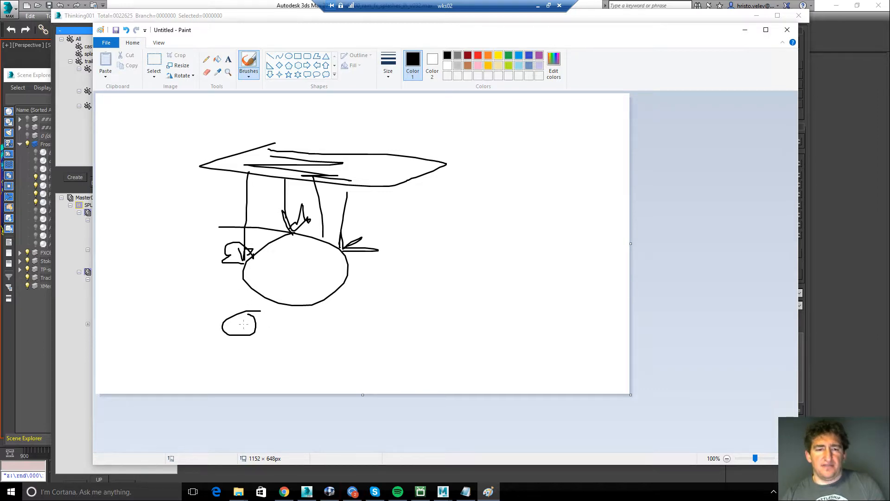
mouse_move(284, 310)
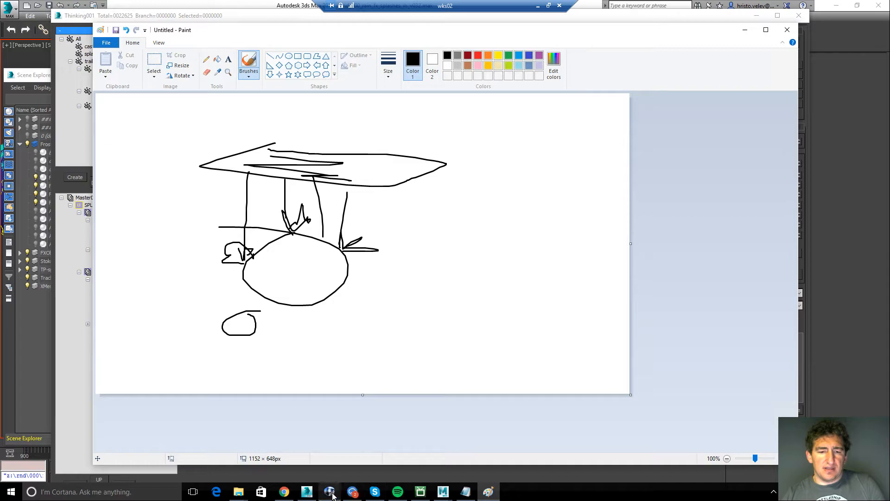
- Restore the RV rain render player, review it, then minimize it again
click(330, 492)
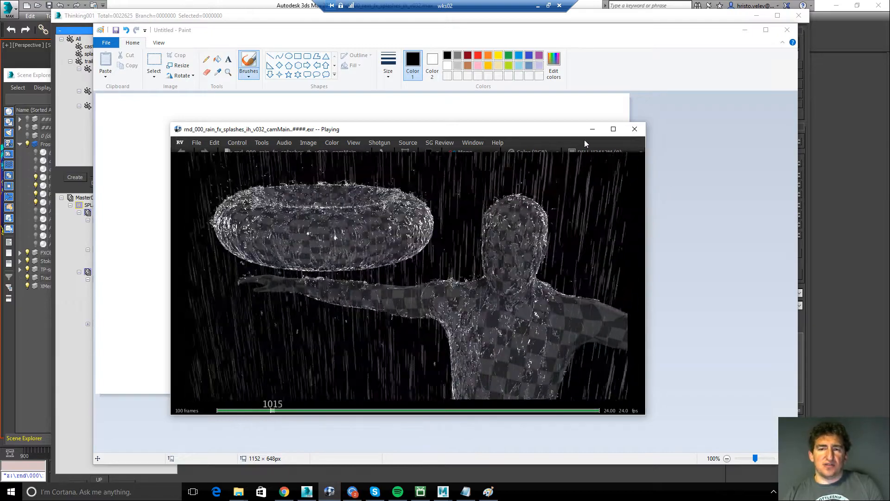
click(634, 128)
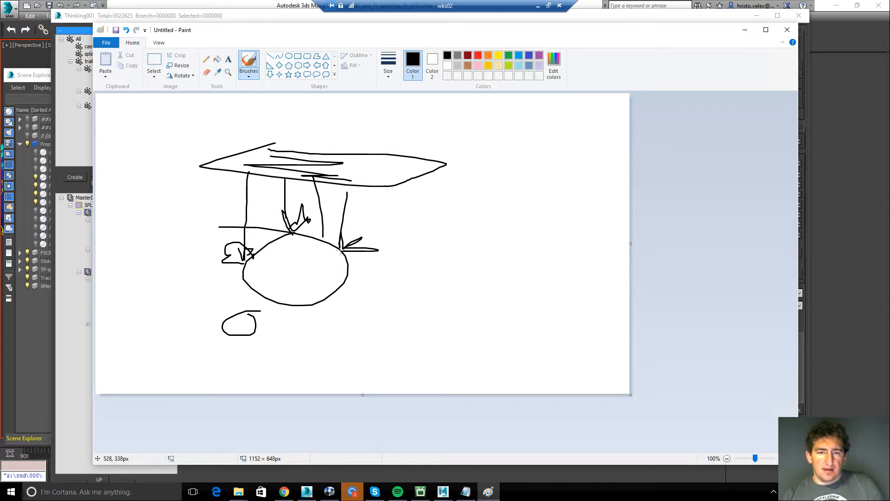
mouse_move(294, 217)
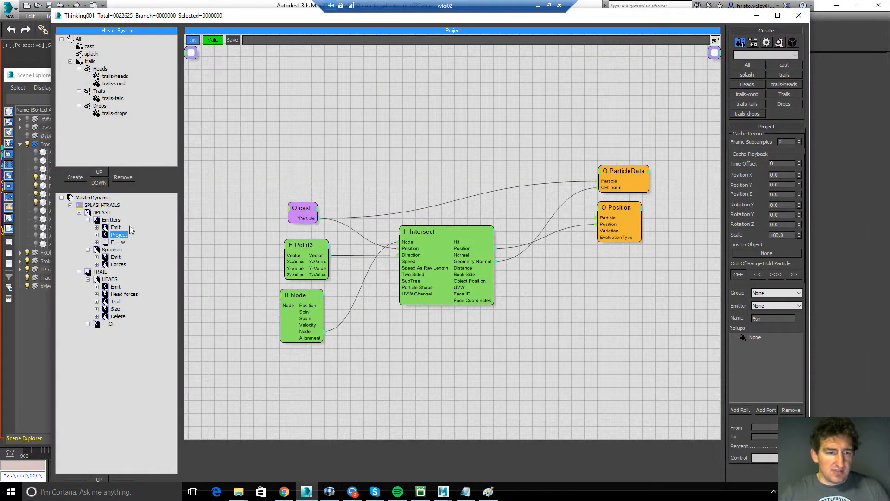
click(116, 227)
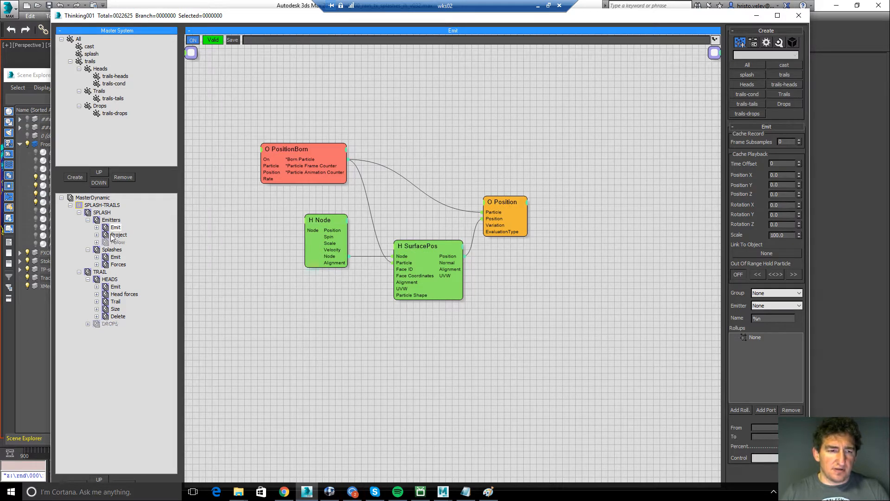
click(119, 235)
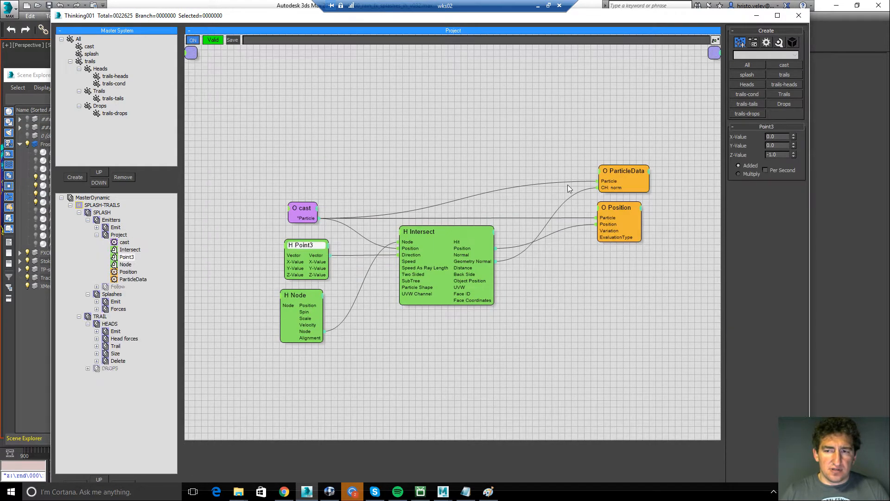
click(418, 231)
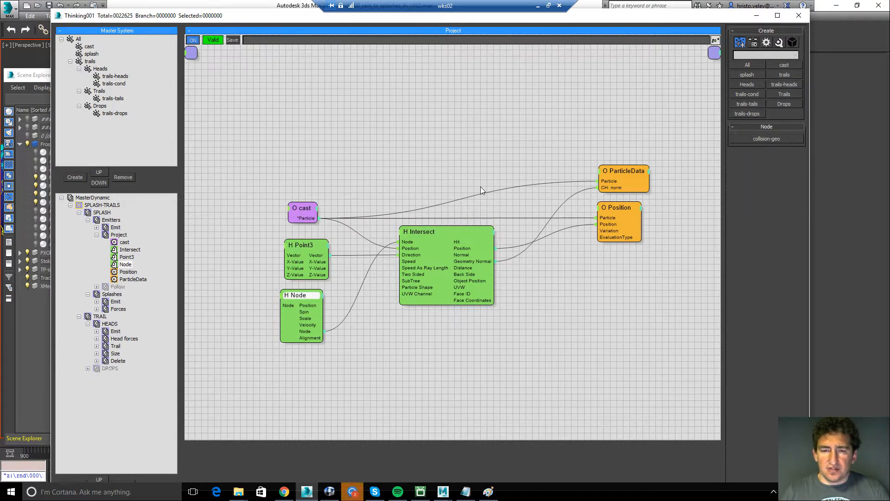
click(618, 207)
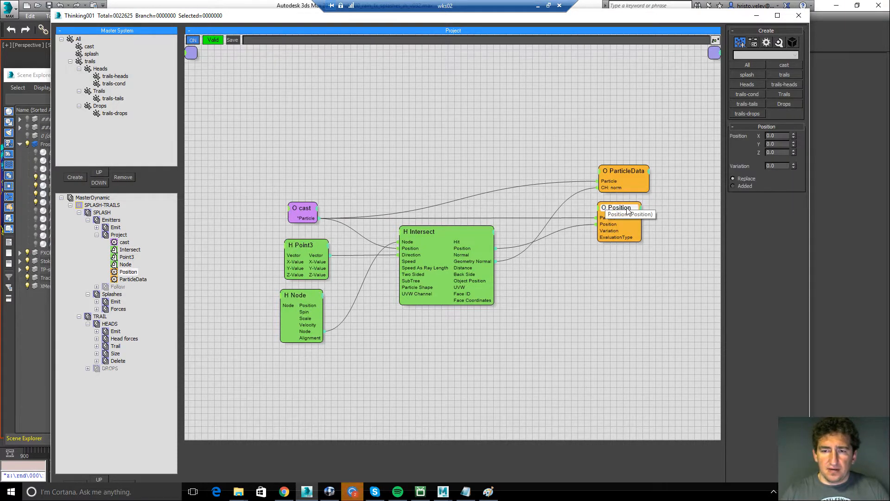
click(623, 171)
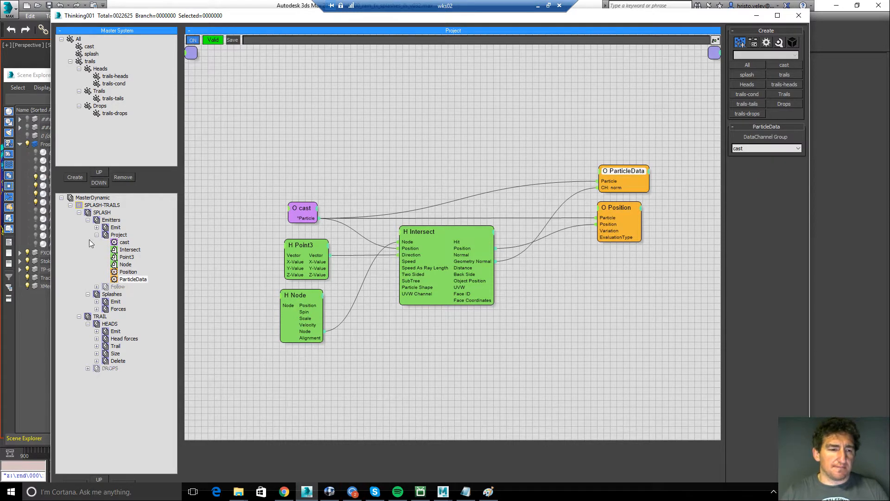
click(119, 234)
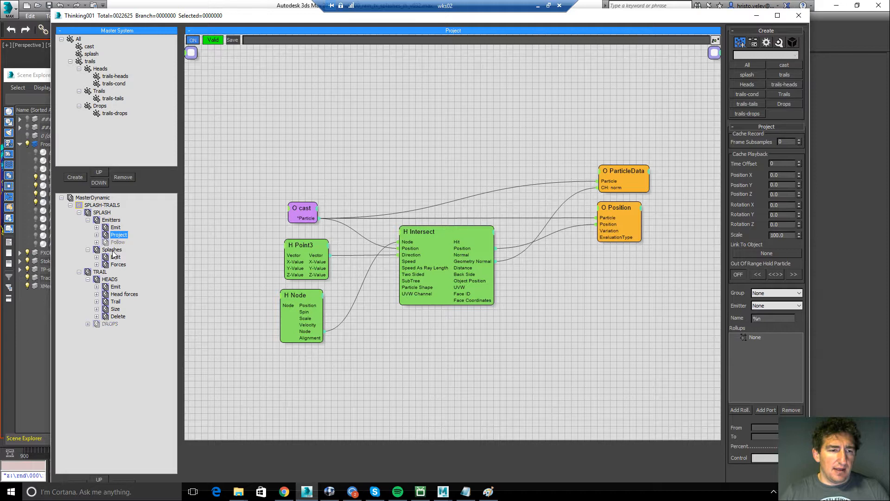
- Inspect the Splashes Emit graph's PositionBorn and SetRef operators, then move to the splash Forces graph
click(114, 257)
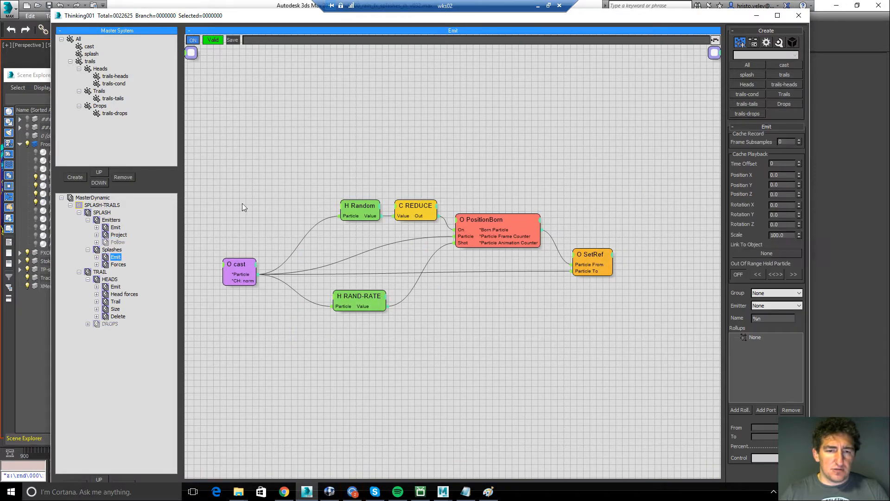
click(497, 219)
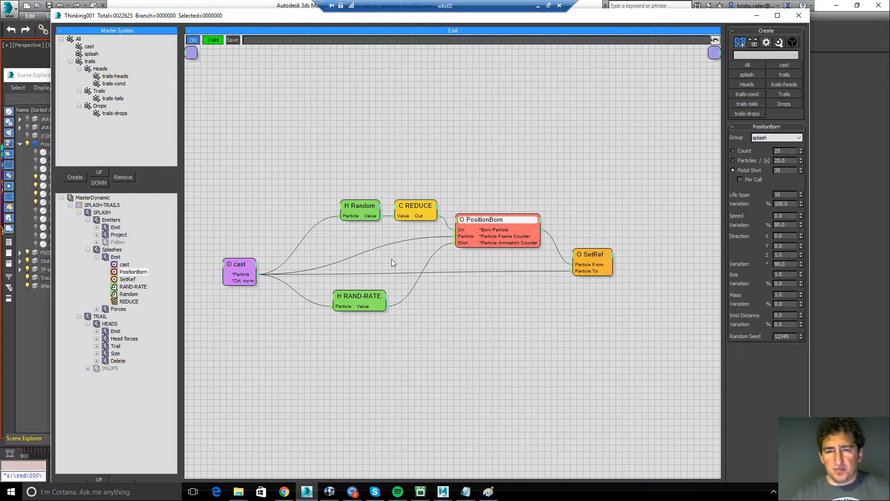
click(359, 295)
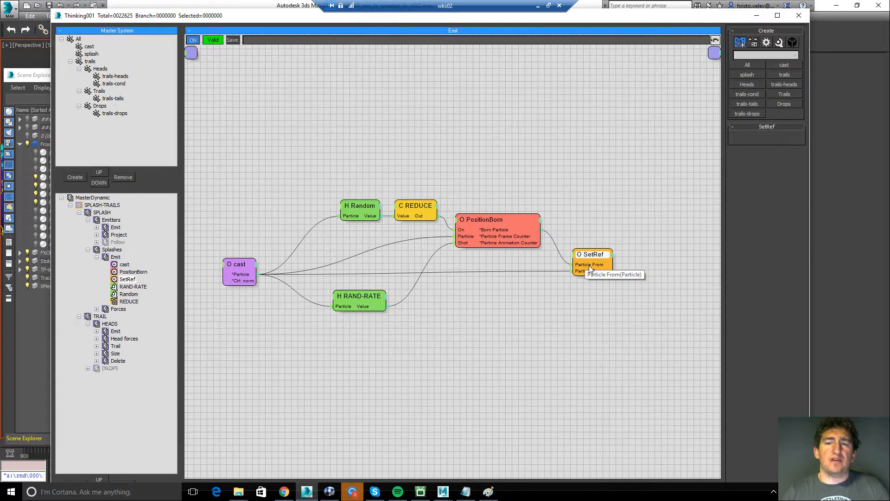
mouse_move(333, 262)
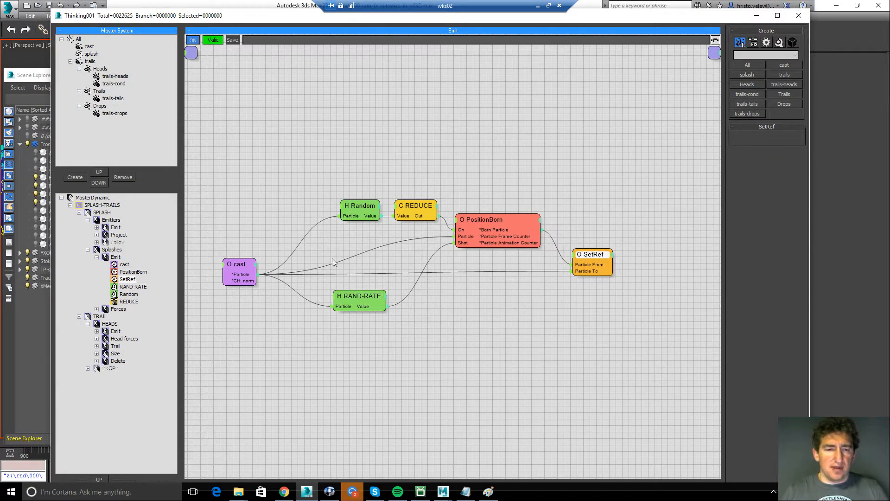
mouse_move(591, 264)
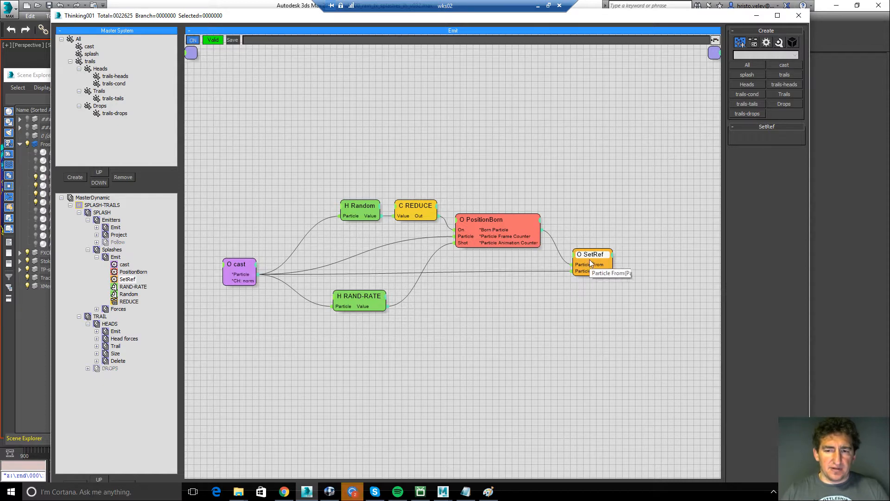
click(115, 257)
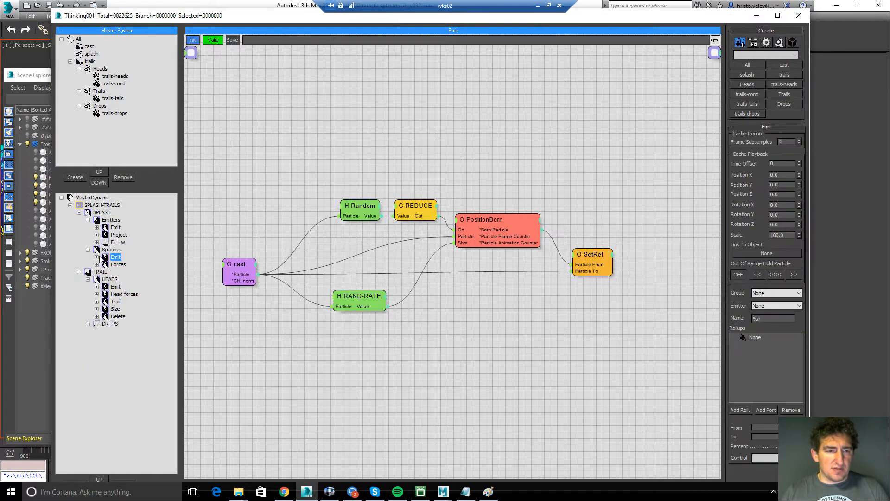
mouse_move(128, 258)
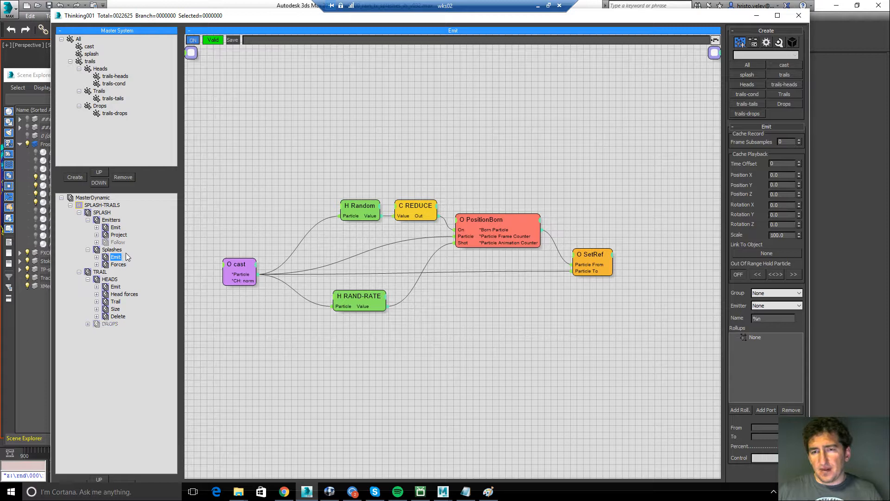
mouse_move(140, 256)
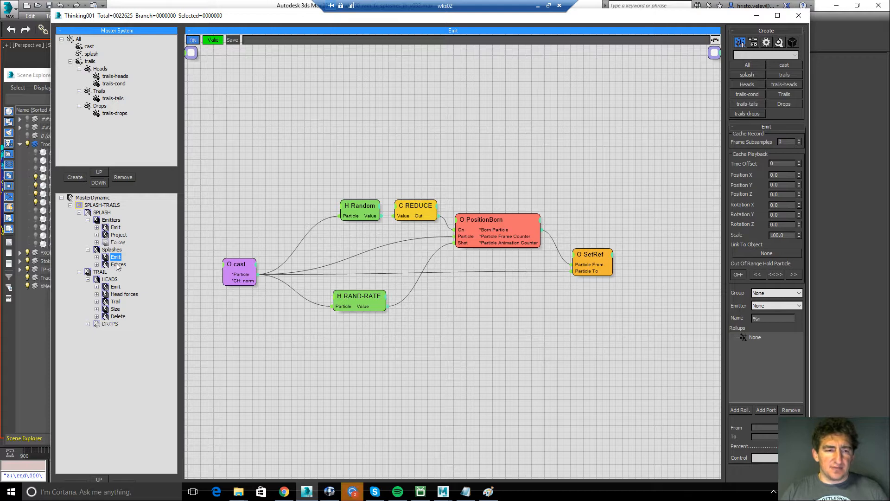
click(118, 265)
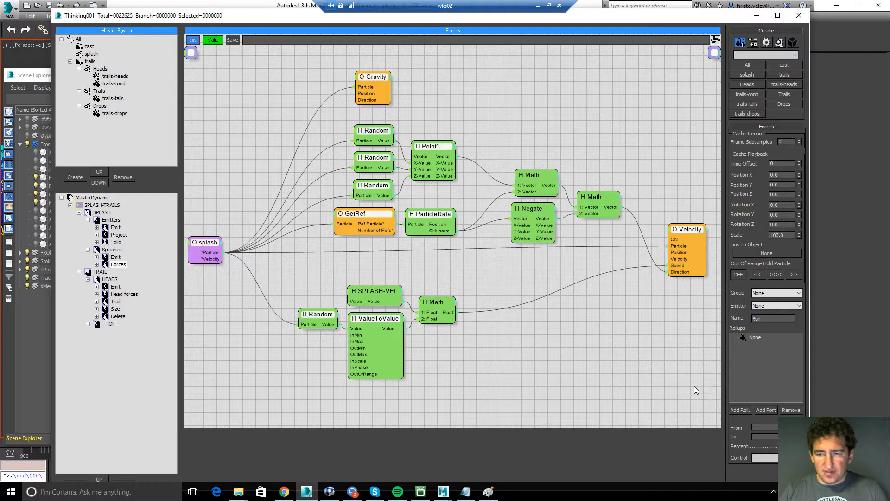
mouse_move(571, 332)
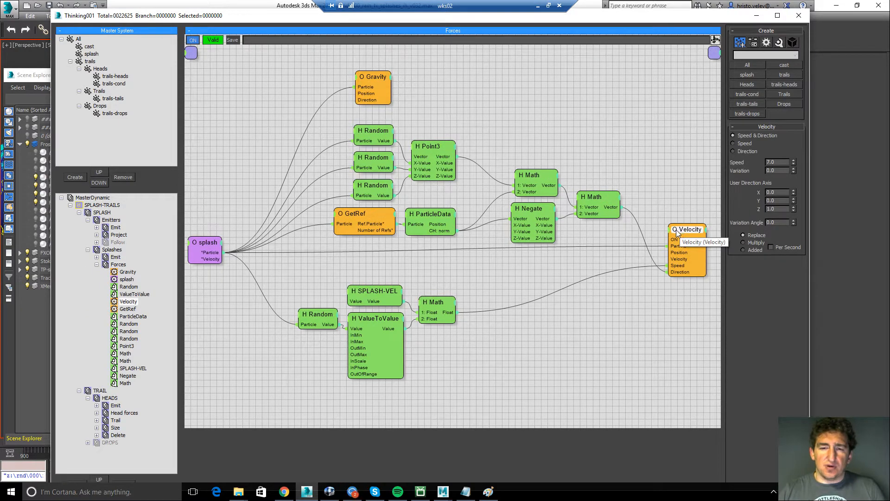
mouse_move(609, 193)
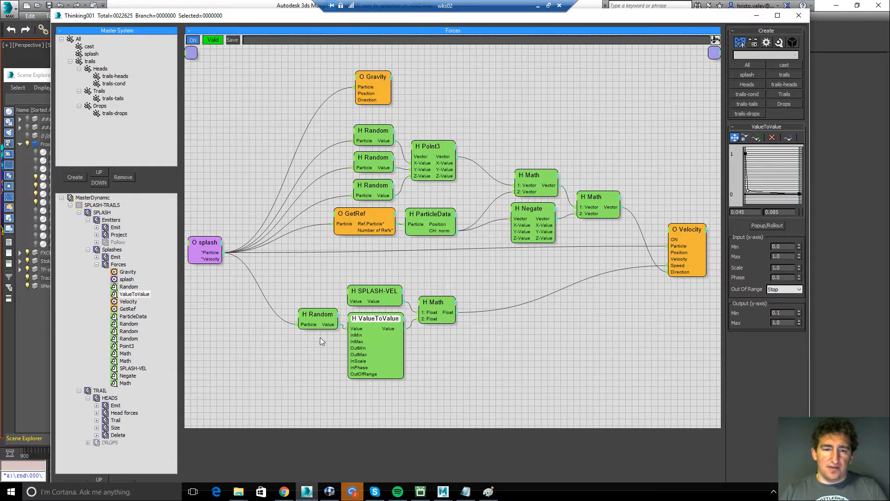
mouse_move(376, 318)
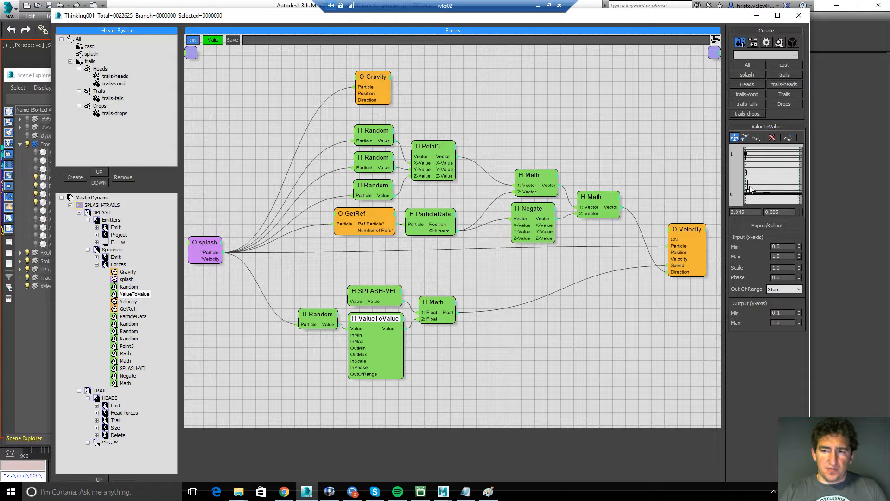
- Collapse the splash Forces operator list after checking Velocity and ValueToValue
click(374, 290)
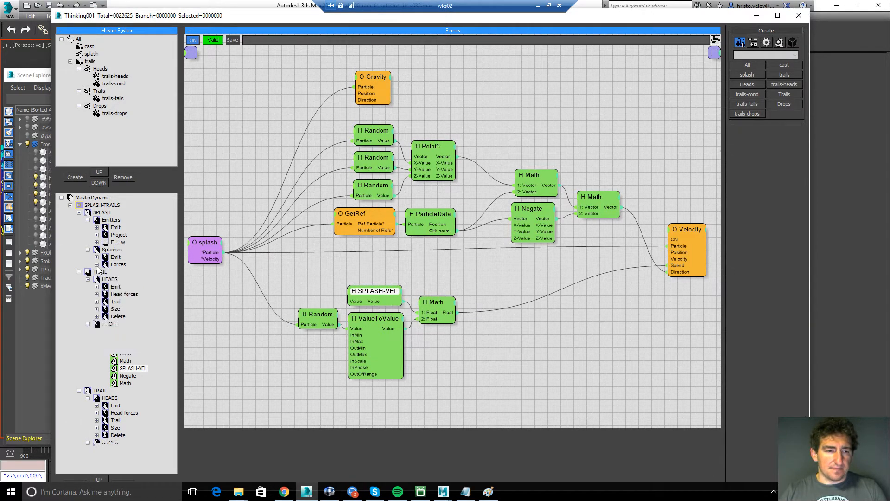
- Preview the rain animation on the torus and figure, then review the trail Heads Emit graph
click(116, 287)
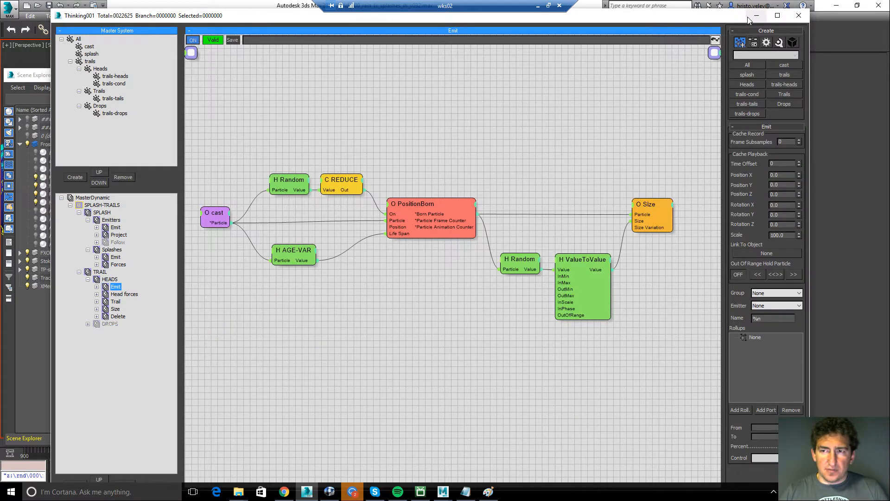
click(799, 15)
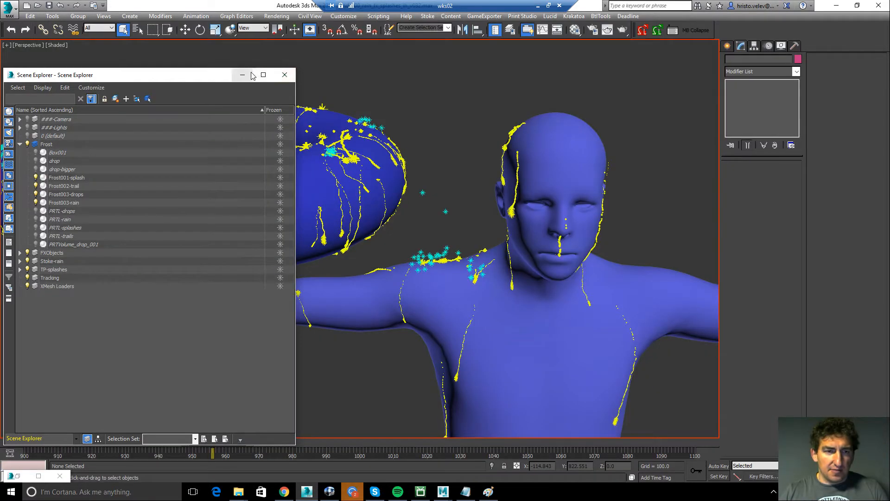
click(284, 75)
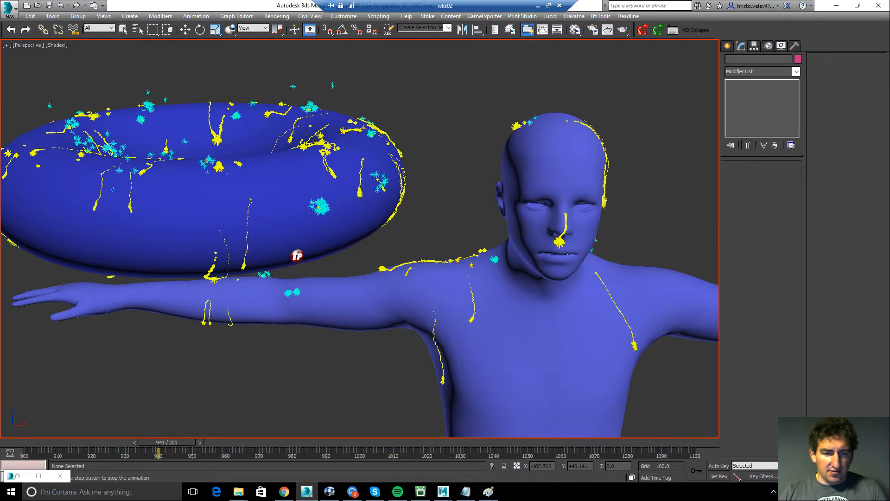
click(201, 452)
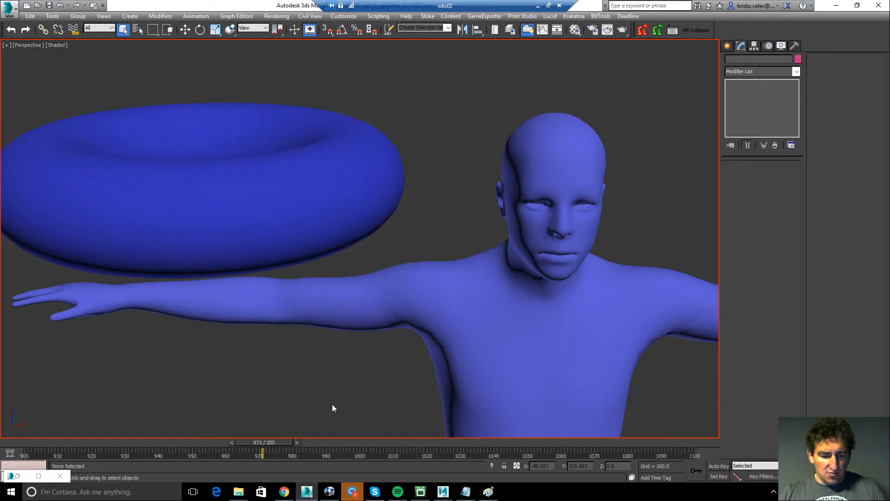
mouse_move(229, 326)
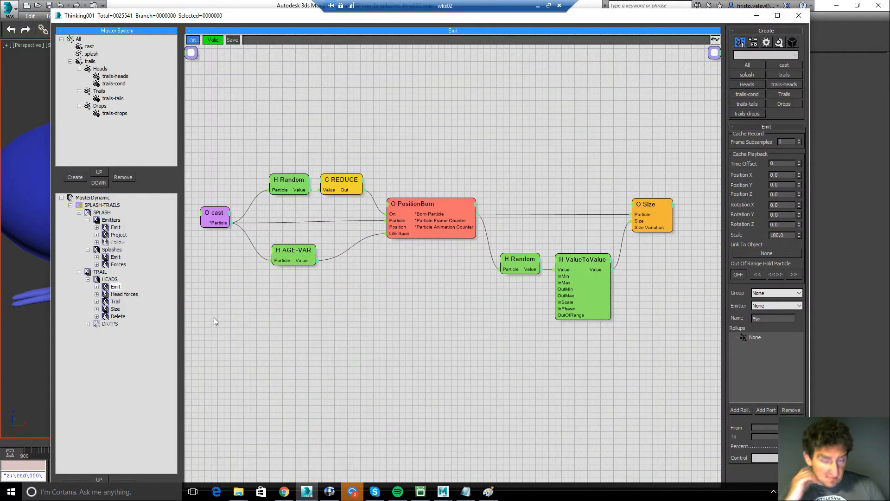
mouse_move(120, 286)
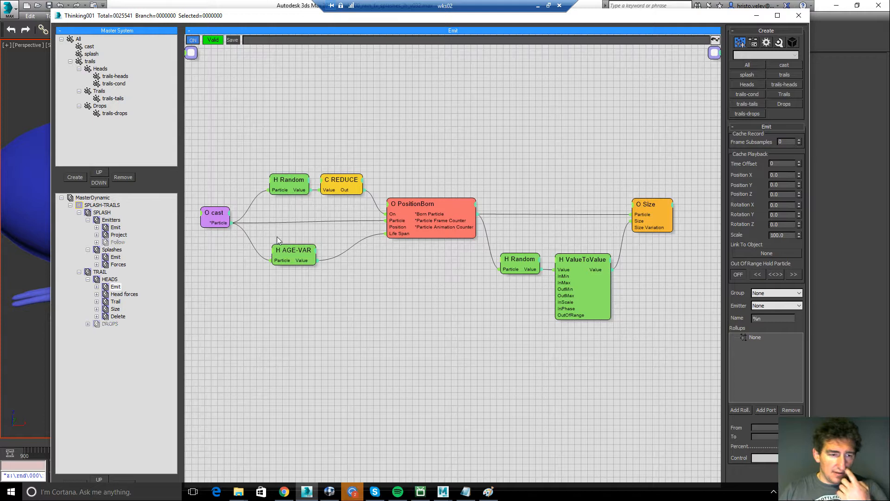
mouse_move(281, 225)
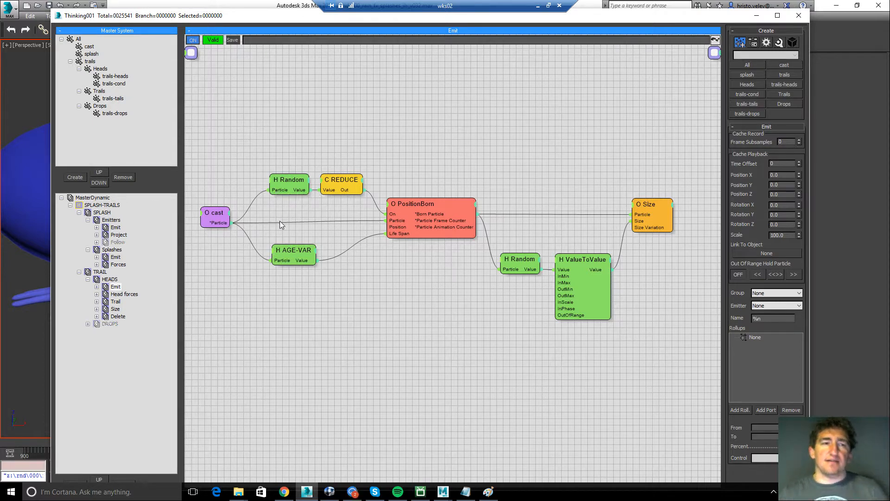
mouse_move(321, 214)
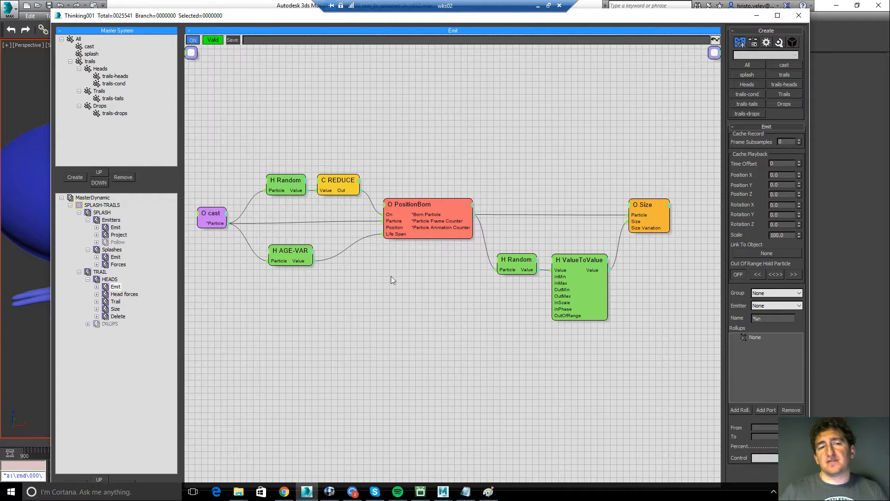
mouse_move(214, 190)
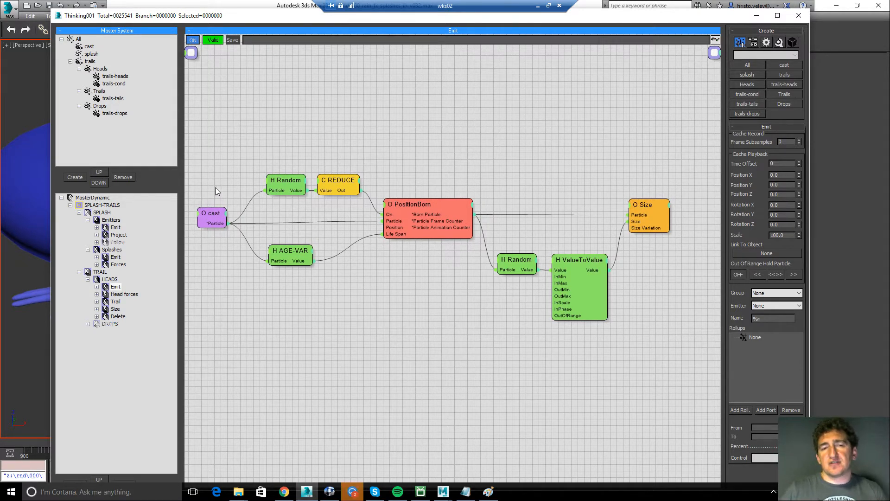
mouse_move(230, 199)
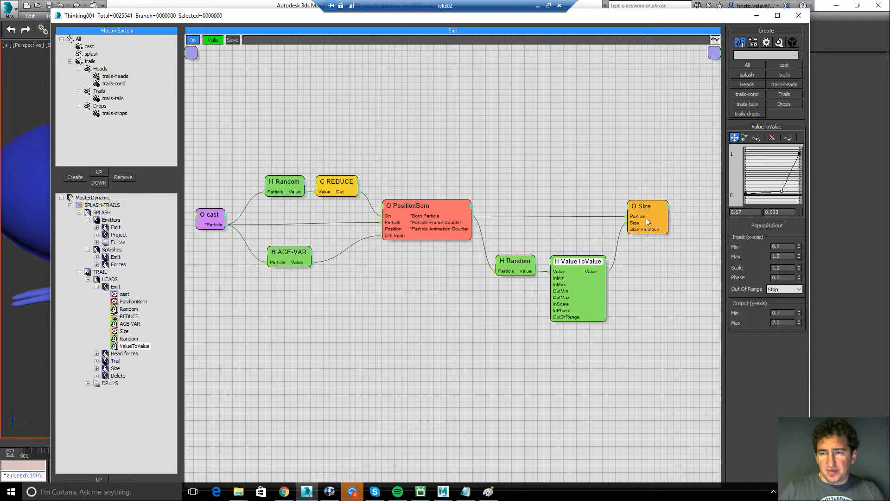
mouse_move(644, 214)
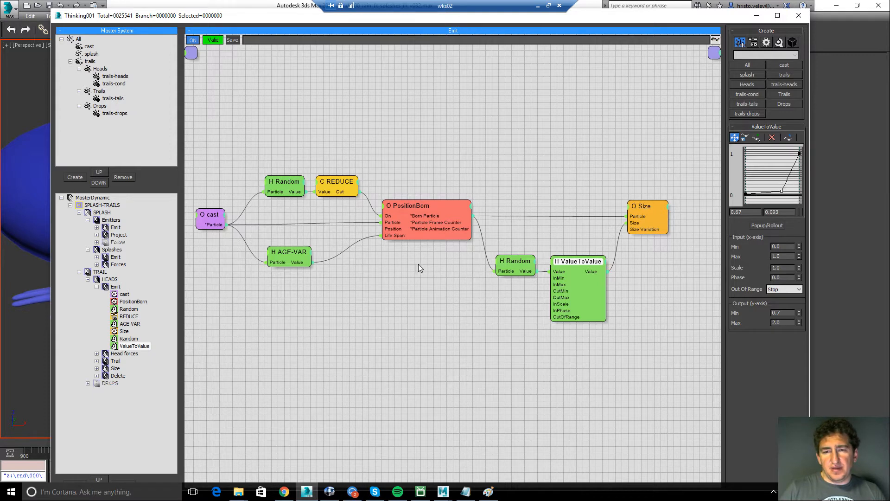
click(116, 287)
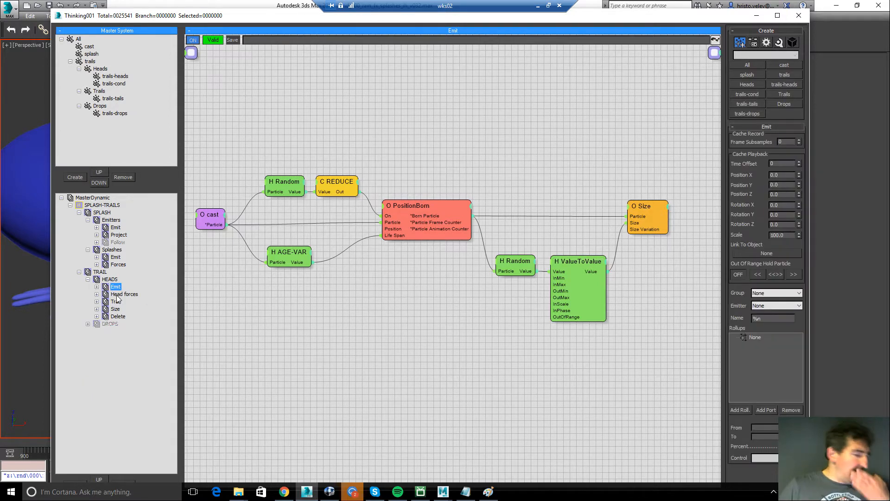
- Review the Head forces graph: the collision Node followed, Force gravity strength and Force XY jitter
click(123, 294)
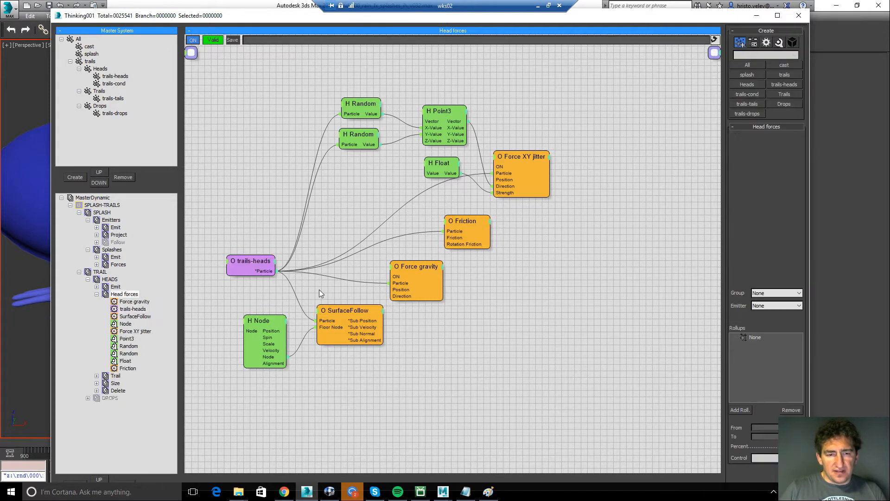
click(343, 310)
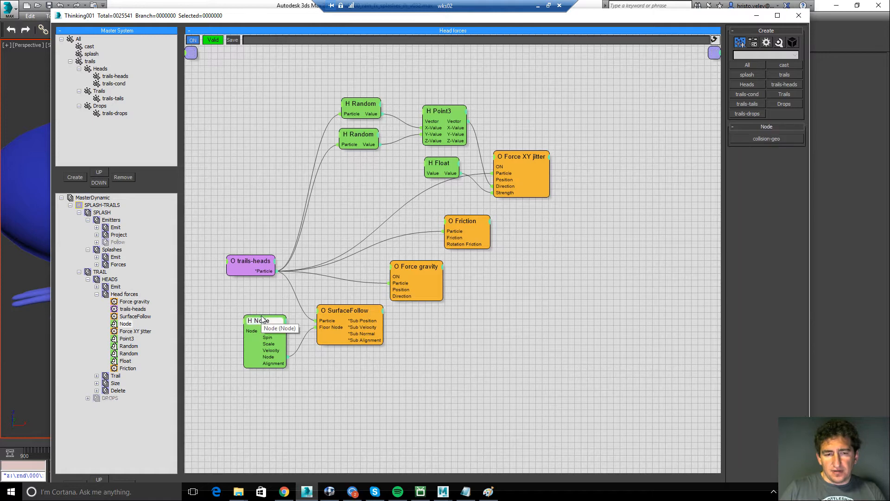
click(416, 266)
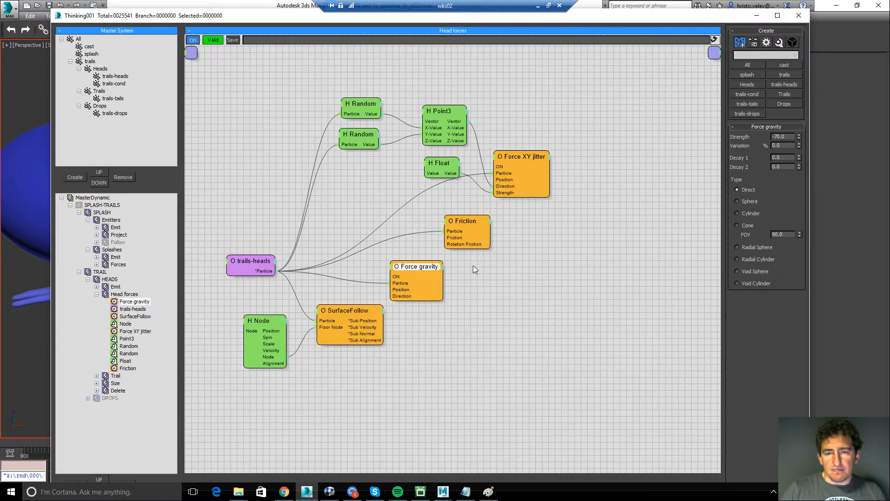
click(520, 156)
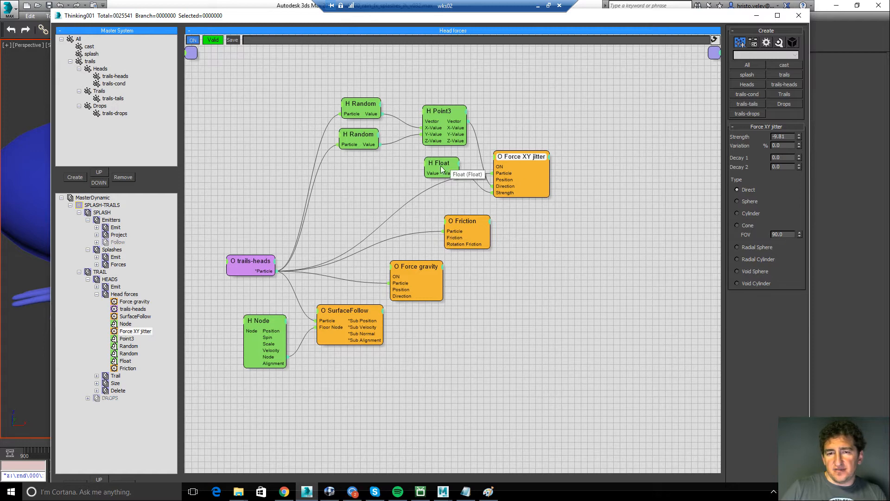
mouse_move(356, 11)
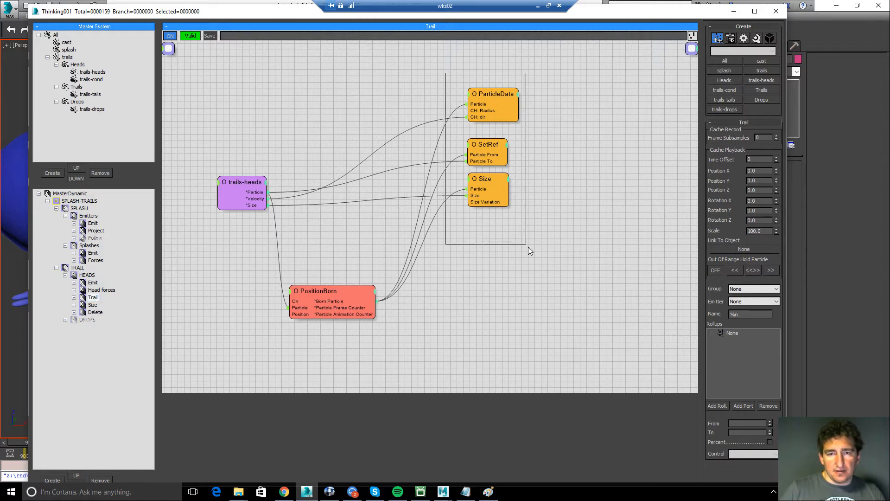
- Check the head-to-trail reference and its particle group, then bring up the trail Size network
click(485, 144)
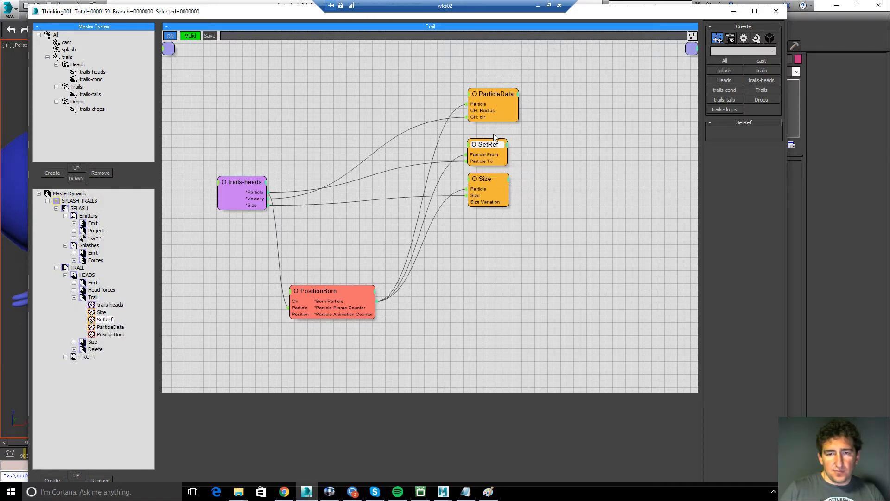
click(492, 94)
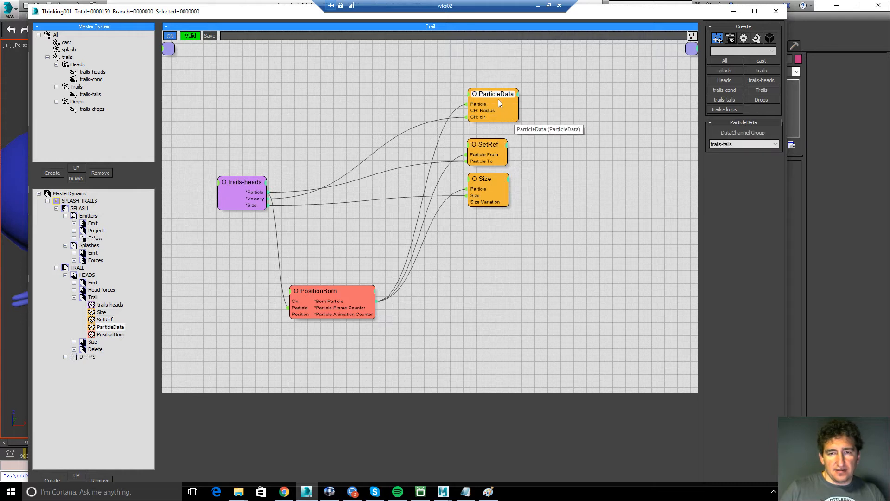
mouse_move(355, 123)
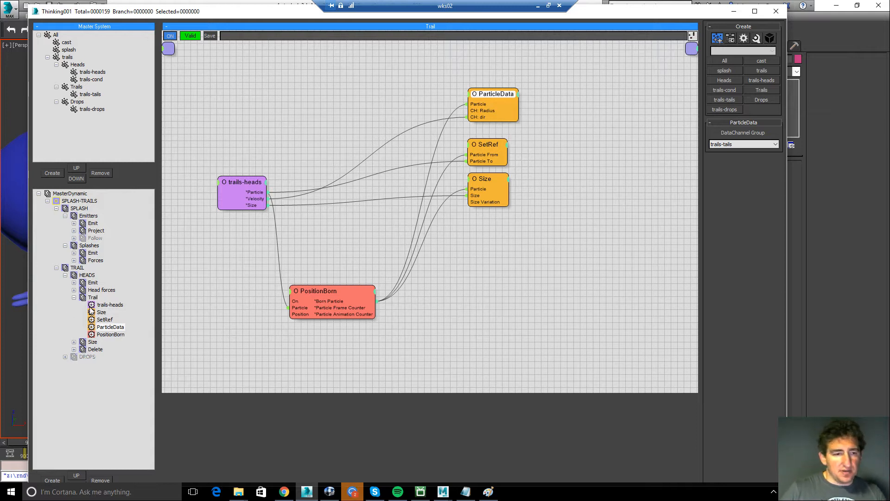
click(102, 304)
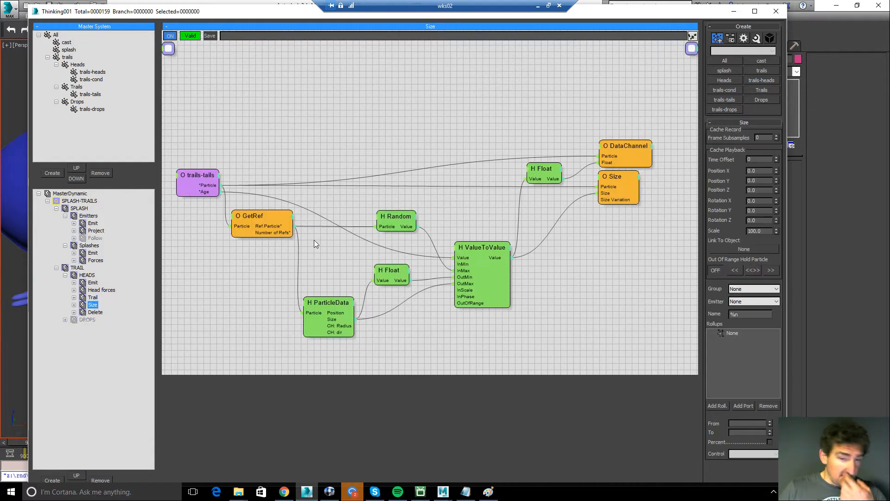
mouse_move(409, 146)
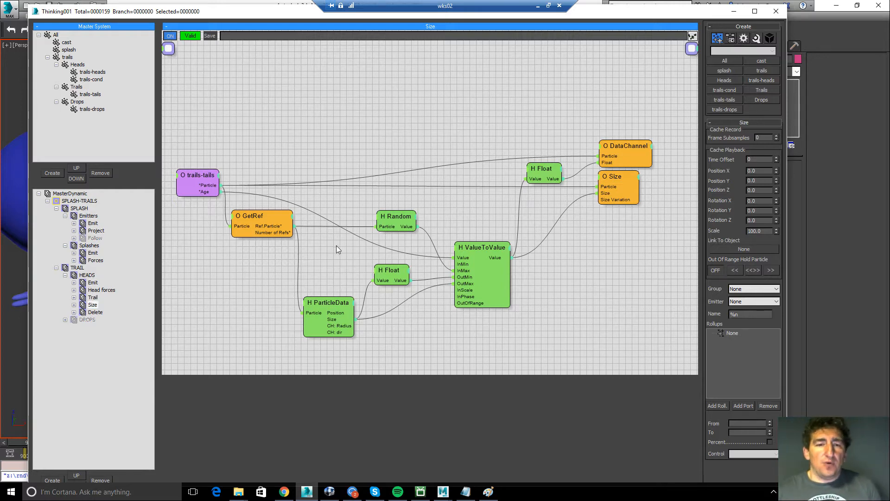
- Inspect the ParticleData channel group and the ValueToValue curve mapping 0–3 to 0–1
click(74, 304)
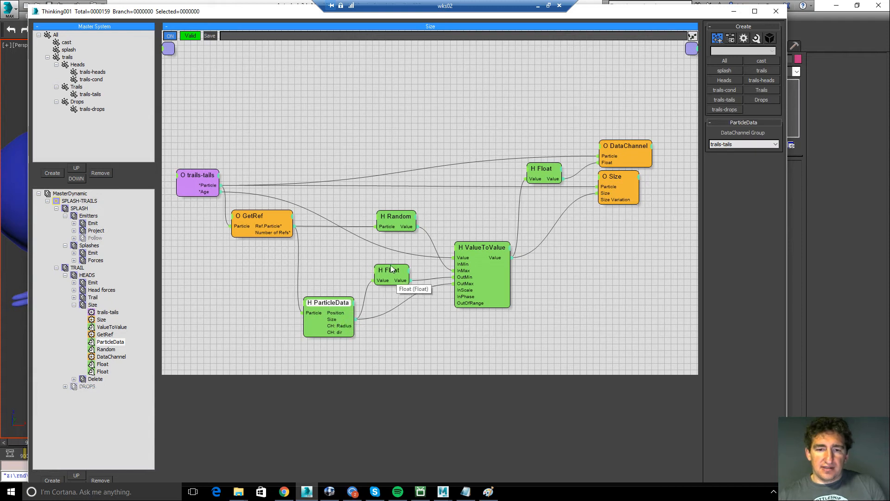
click(389, 269)
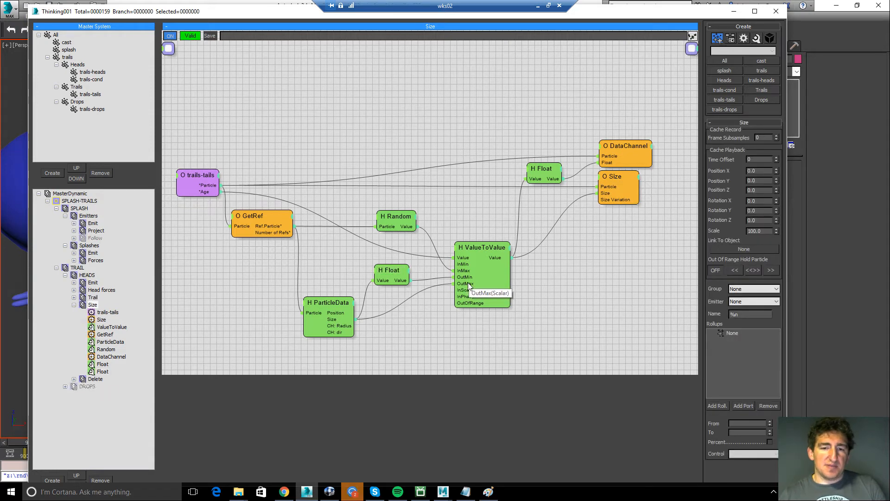
mouse_move(451, 217)
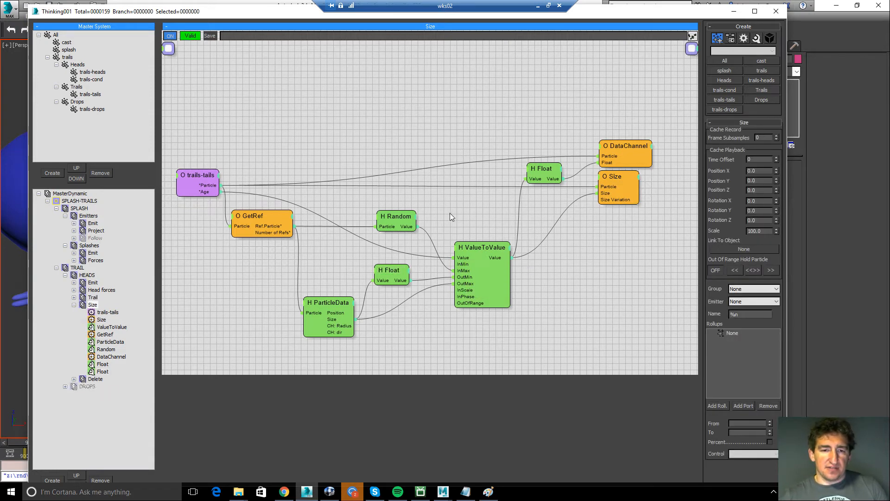
click(396, 216)
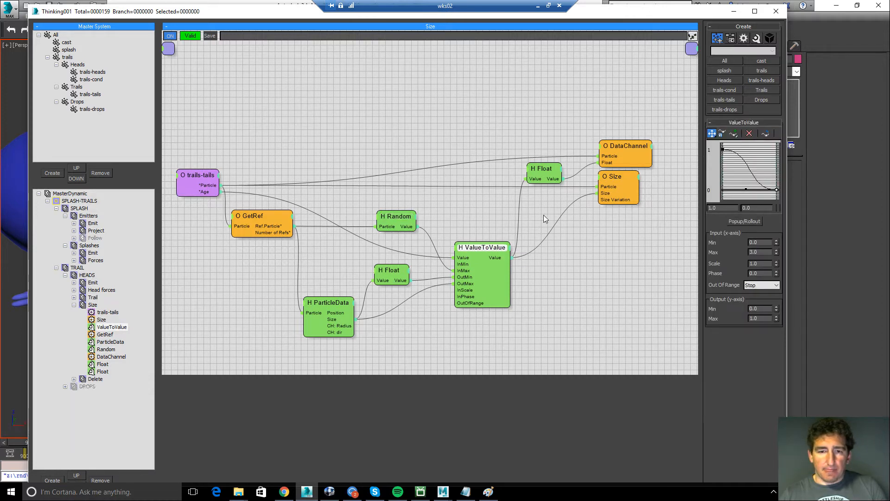
mouse_move(403, 259)
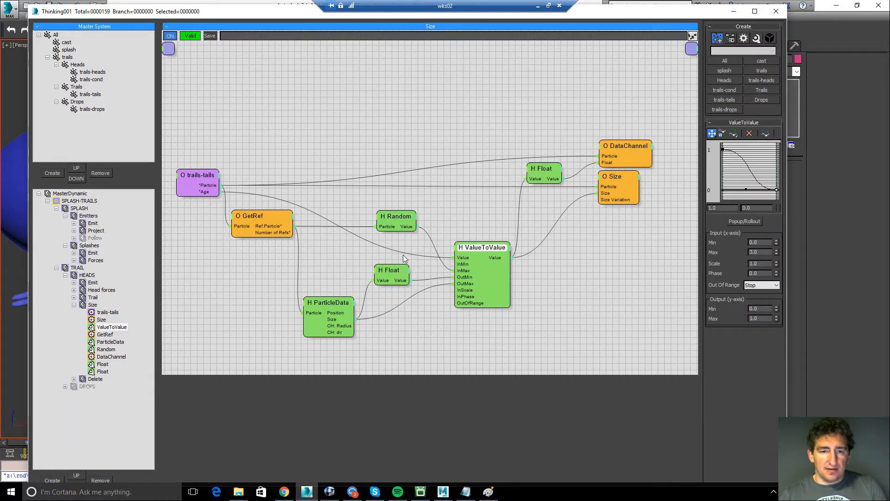
mouse_move(620, 195)
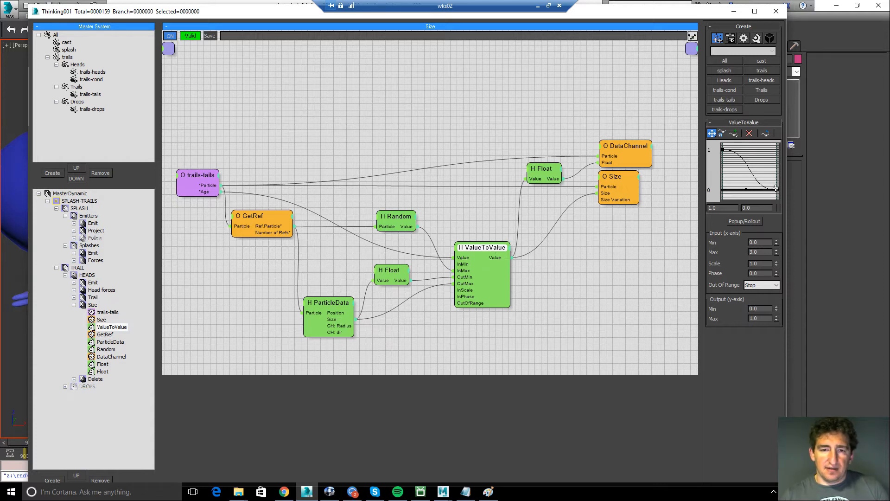
mouse_move(485, 217)
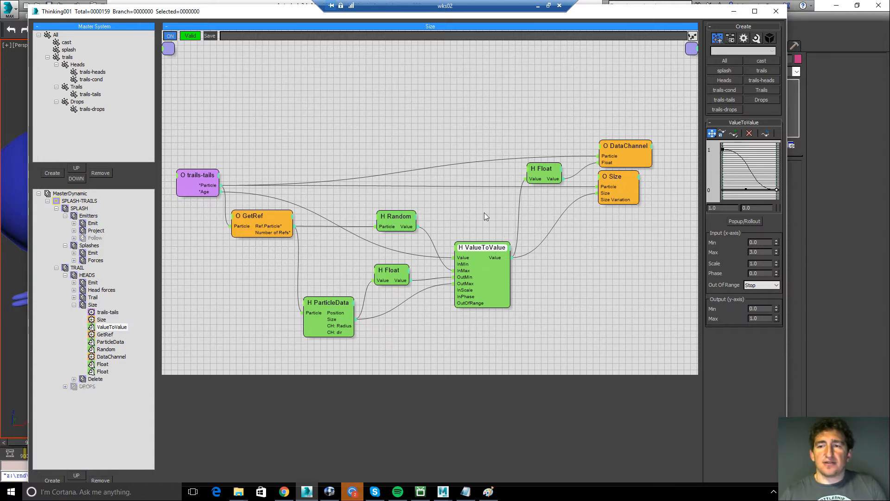
mouse_move(687, 93)
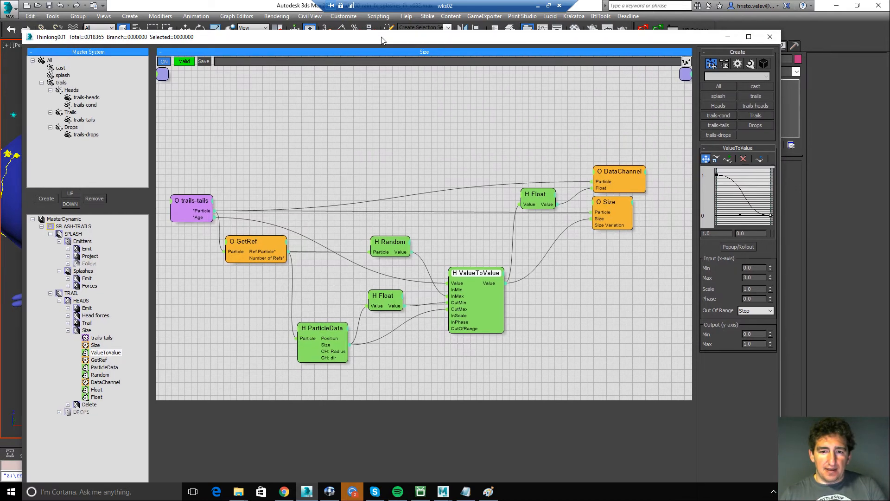
- Check the Float value 0.4 and its DataChannel, then view the trails-tails group's Radius and dir channels
click(537, 193)
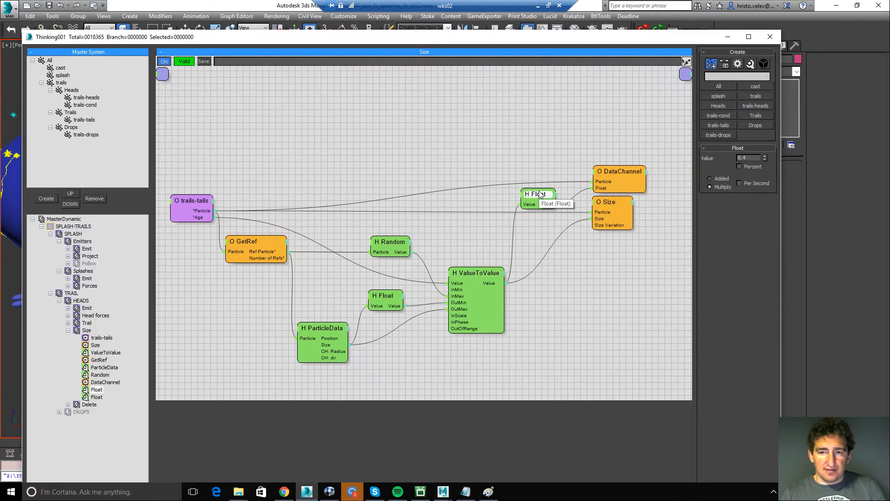
mouse_move(490, 283)
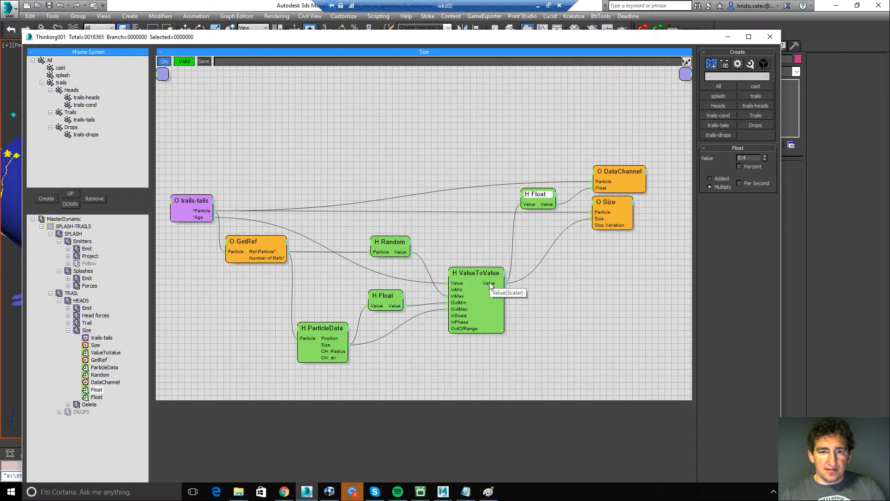
mouse_move(634, 191)
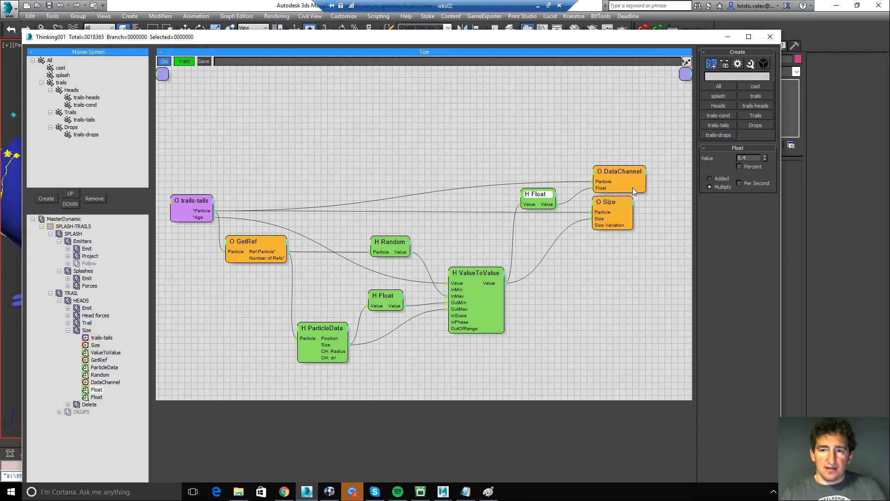
click(618, 170)
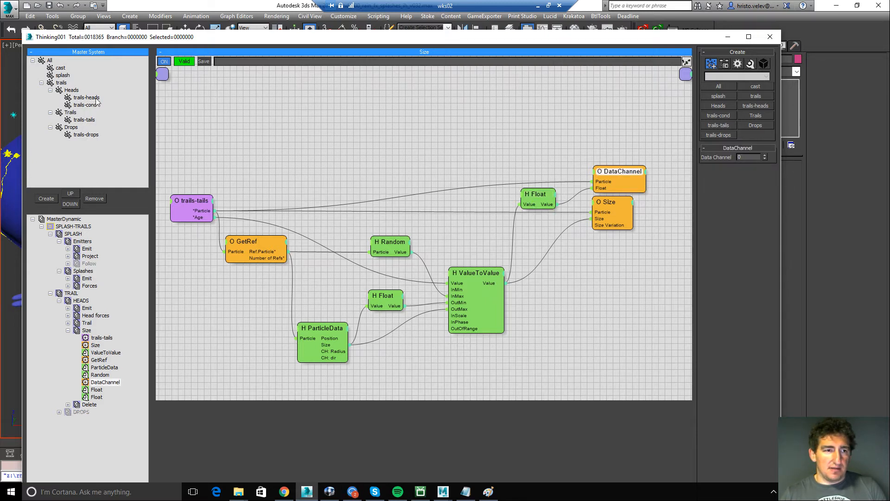
click(84, 119)
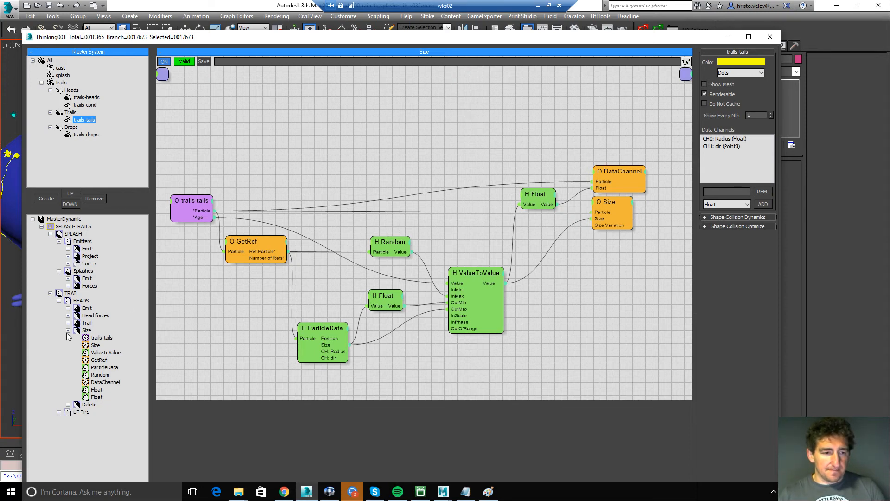
click(89, 338)
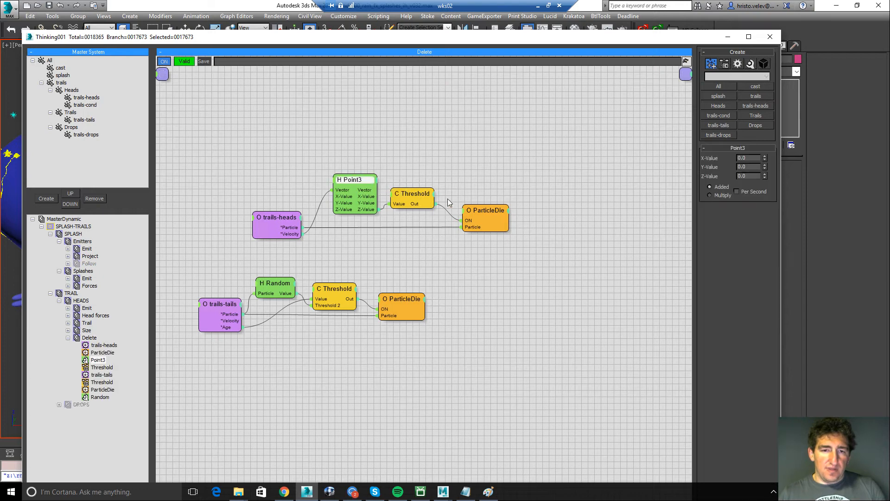
- Select the Delete dynamic set under TRAIL > HEADS to show the trail deletion network
click(411, 193)
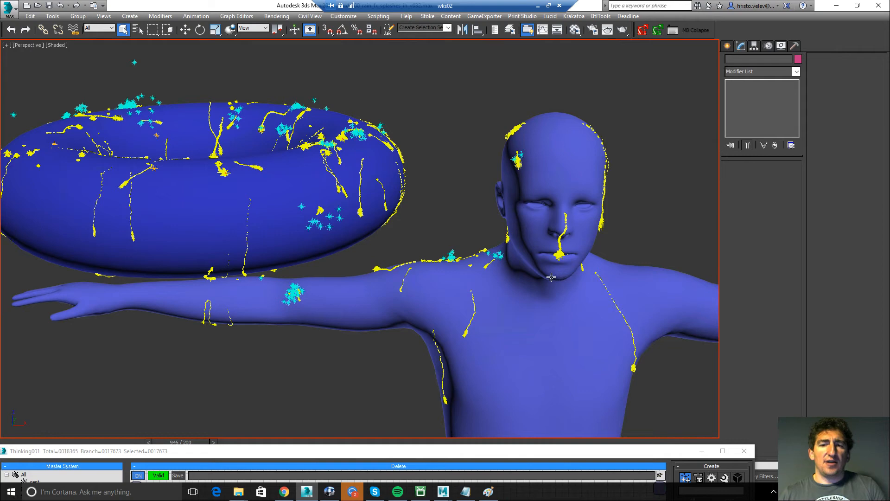
mouse_move(622, 214)
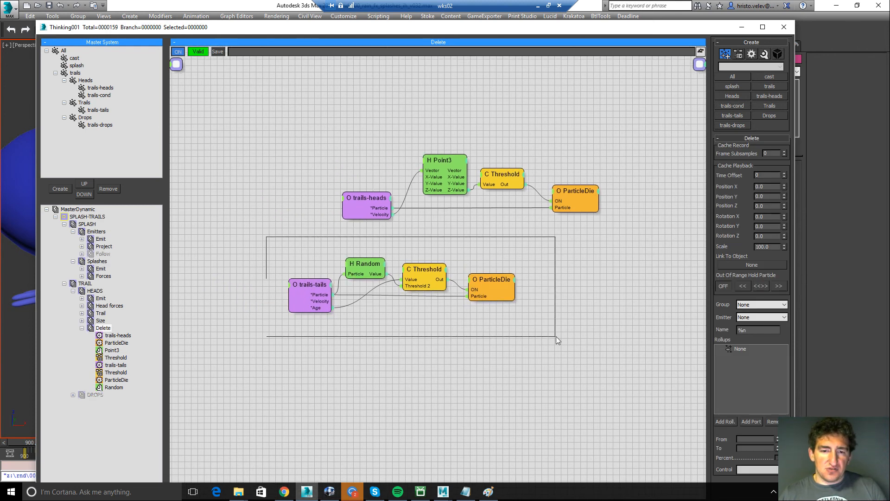
- Review the tails' Threshold and Random 6–24 nodes, then collapse the Delete group's node list
click(423, 269)
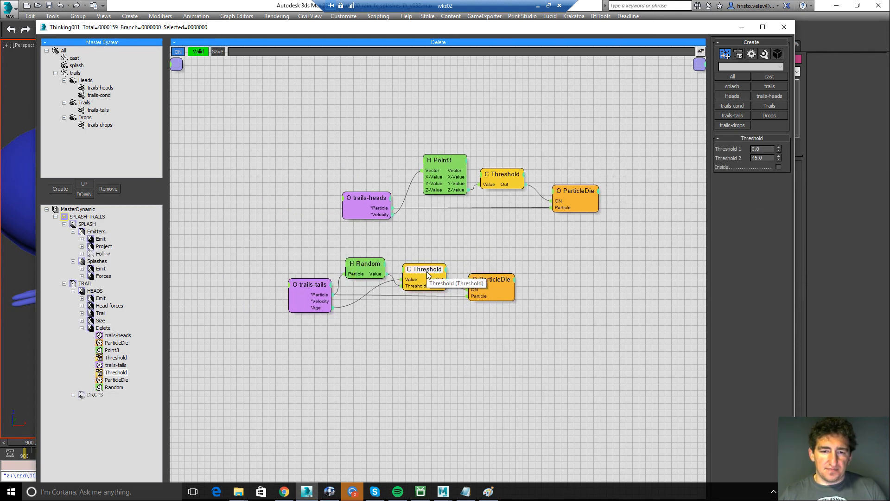
click(365, 263)
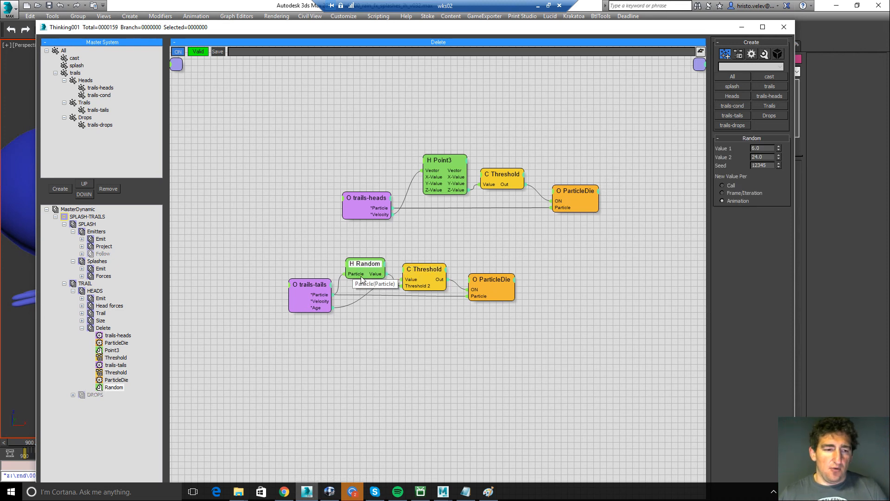
mouse_move(413, 309)
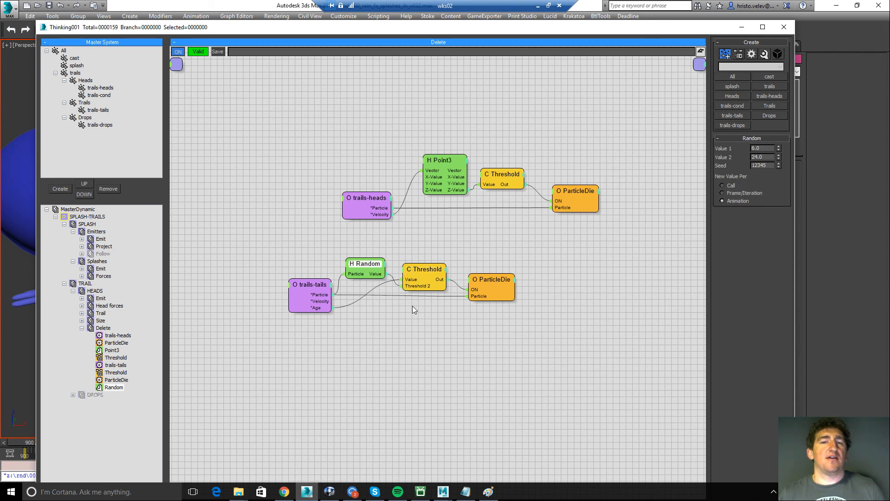
click(102, 327)
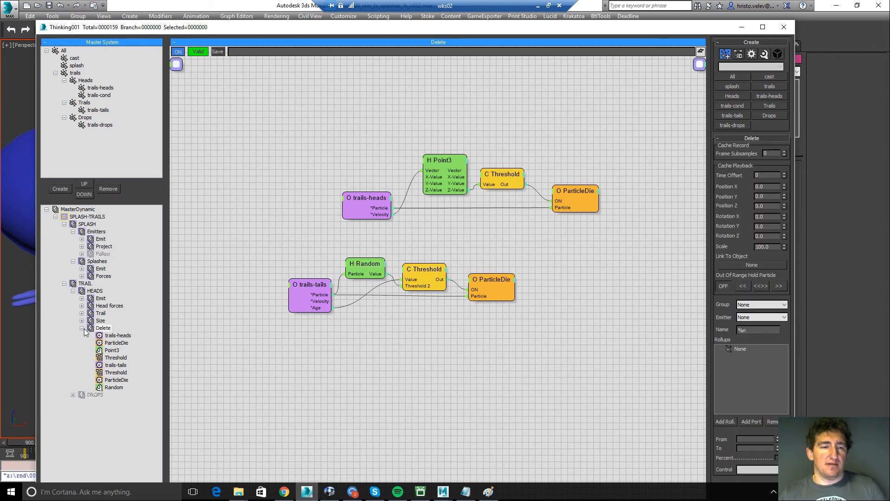
click(82, 328)
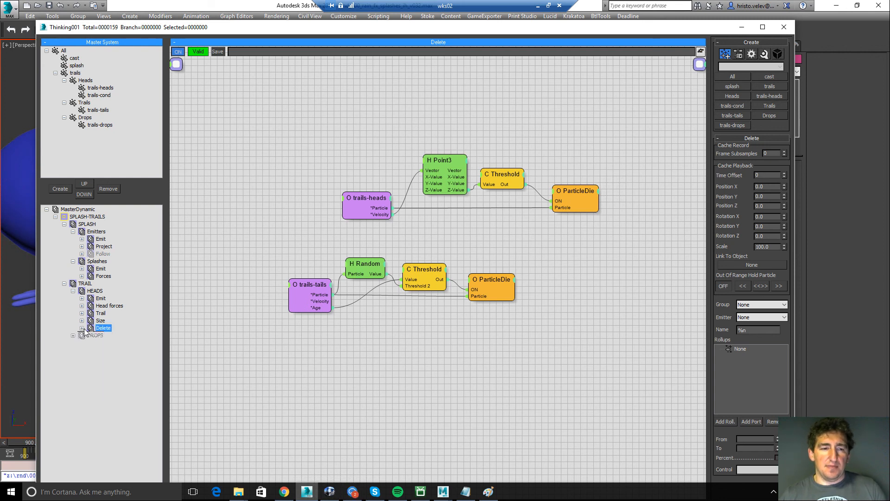